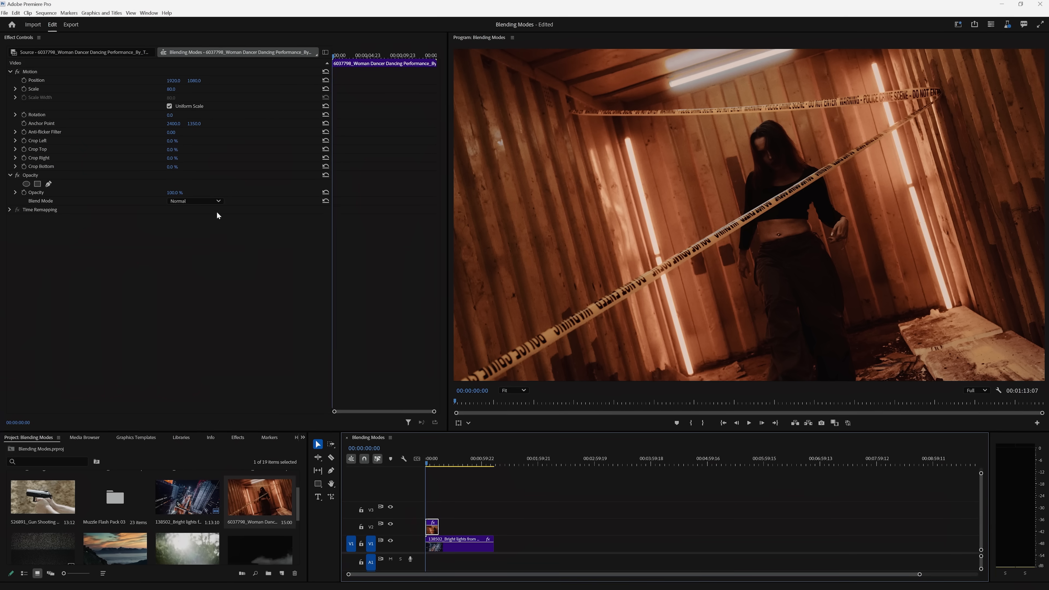
- Set the NATURAL logo to Soft Light blending, then reopen blend modes for the Bokeh clip
{"action": "left_click", "coordinate": [194, 201]}
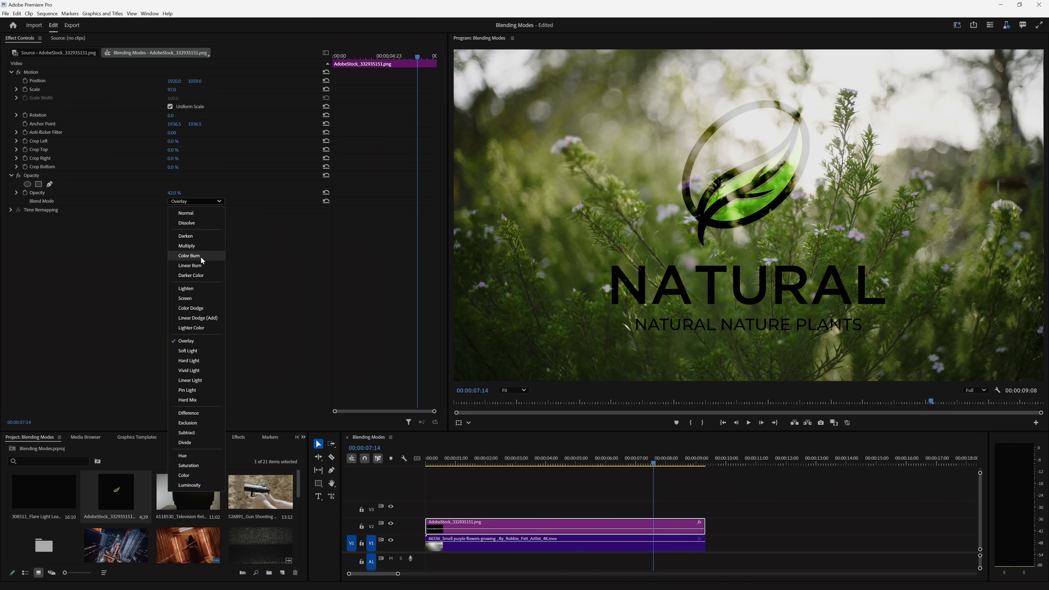
{"action": "left_click", "coordinate": [188, 350]}
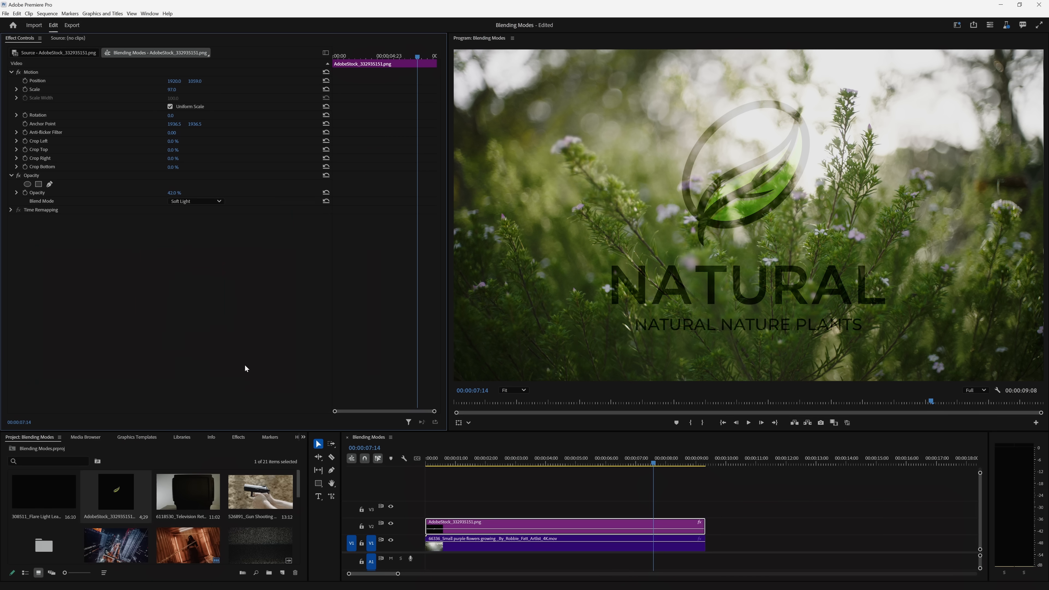
{"action": "left_click", "coordinate": [195, 200]}
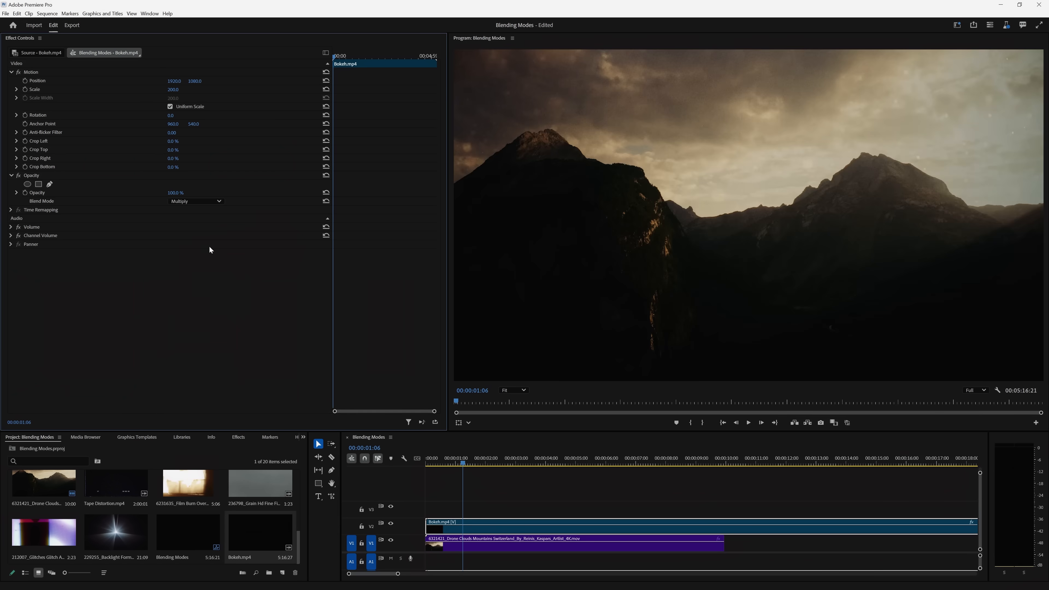
{"action": "left_click", "coordinate": [197, 200]}
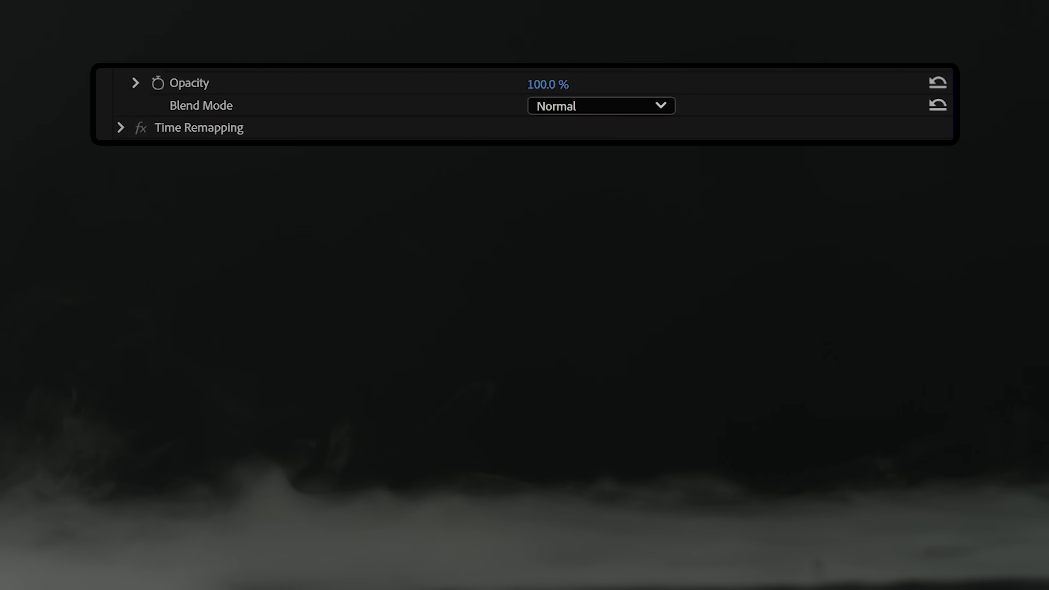
{"action": "left_click", "coordinate": [600, 106]}
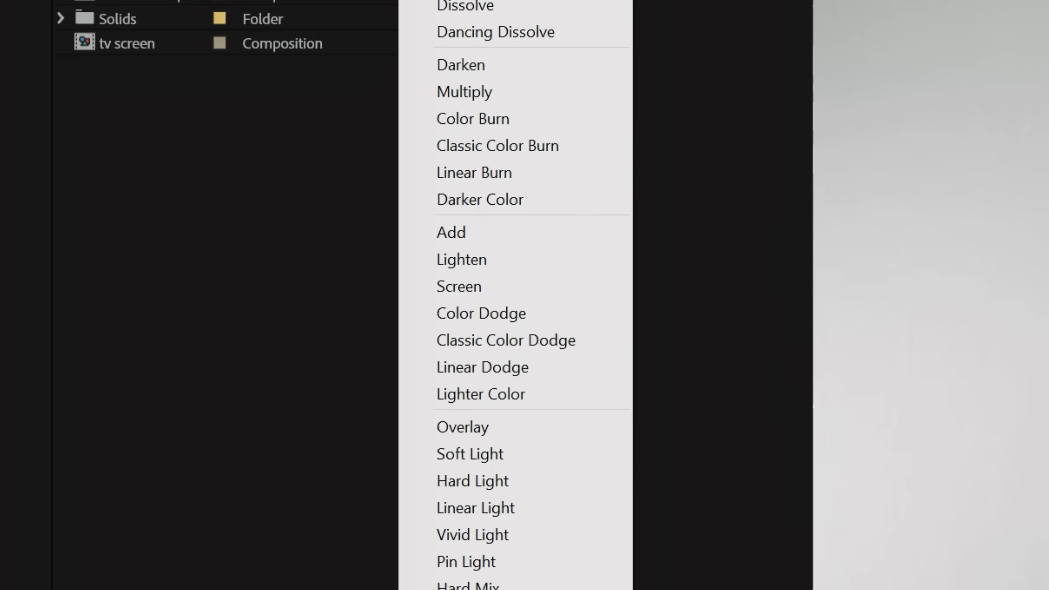
- Set the tv screen static layer's mode to Screen over the television footage
{"action": "left_click", "coordinate": [459, 286]}
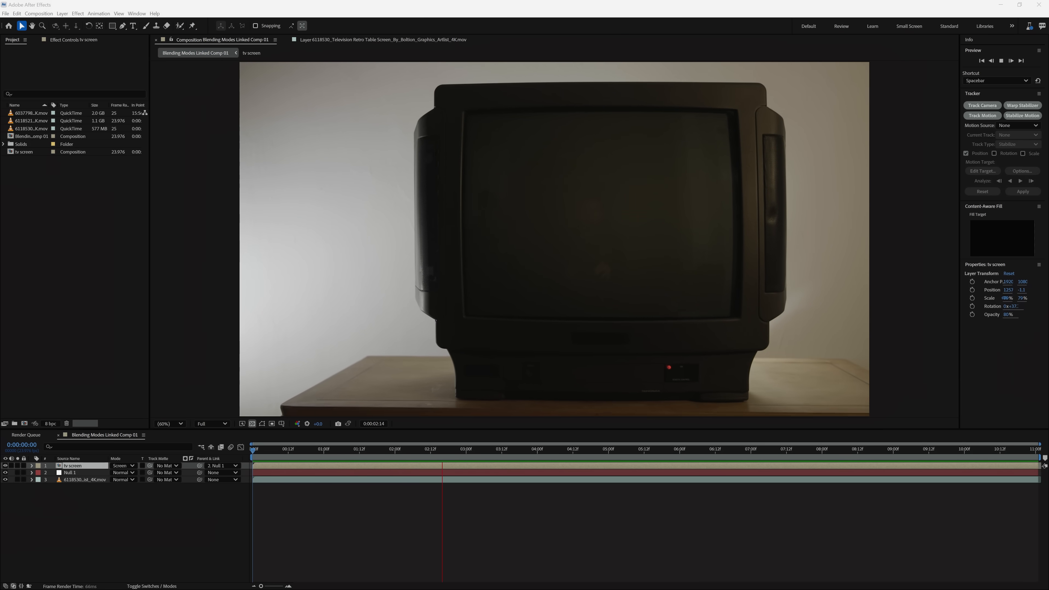
{"action": "left_click", "coordinate": [123, 465]}
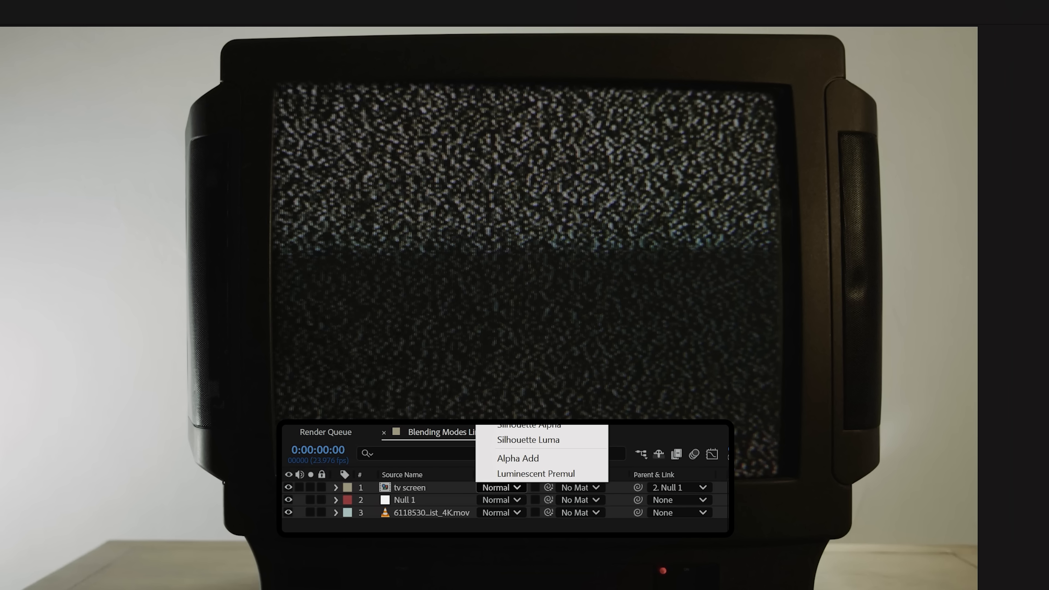
{"action": "left_click", "coordinate": [499, 487]}
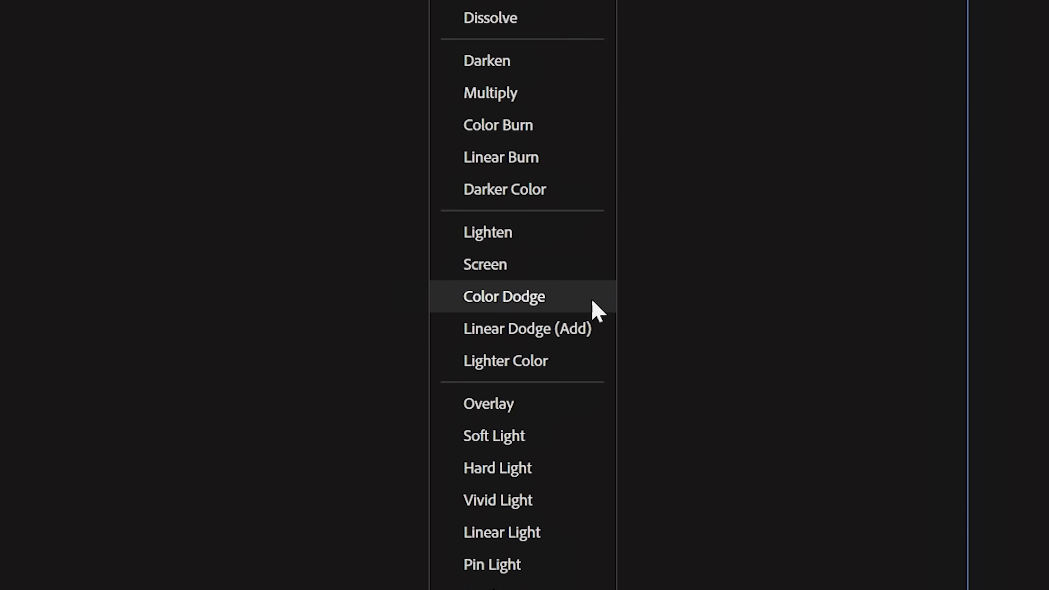
{"action": "scroll", "scroll_direction": "down", "scroll_amount": 3}
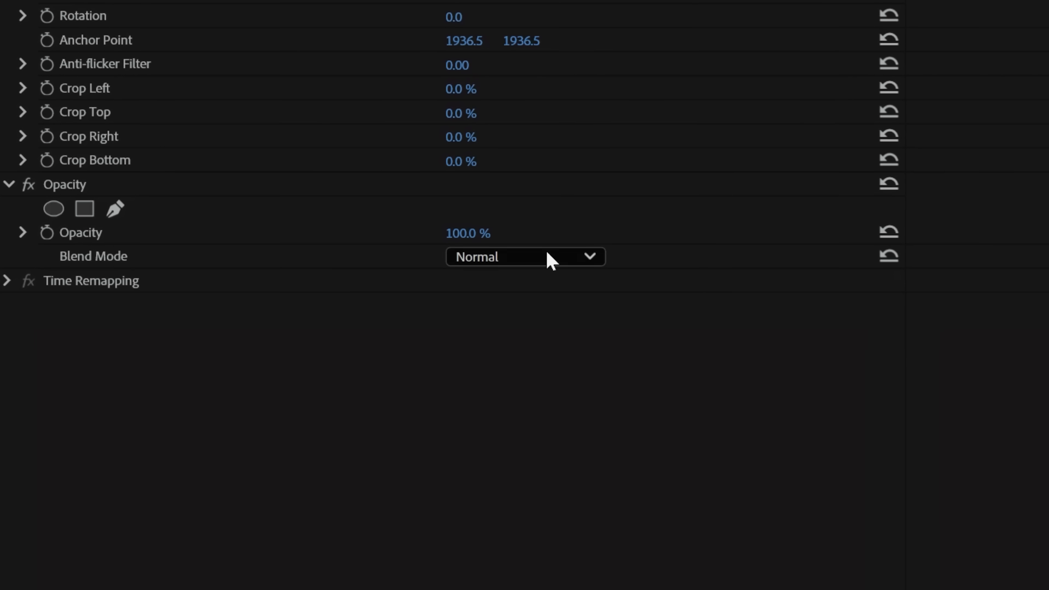
- Set the film grain clip's Blend Mode to Overlay over the mountain footage
{"action": "left_click", "coordinate": [524, 256]}
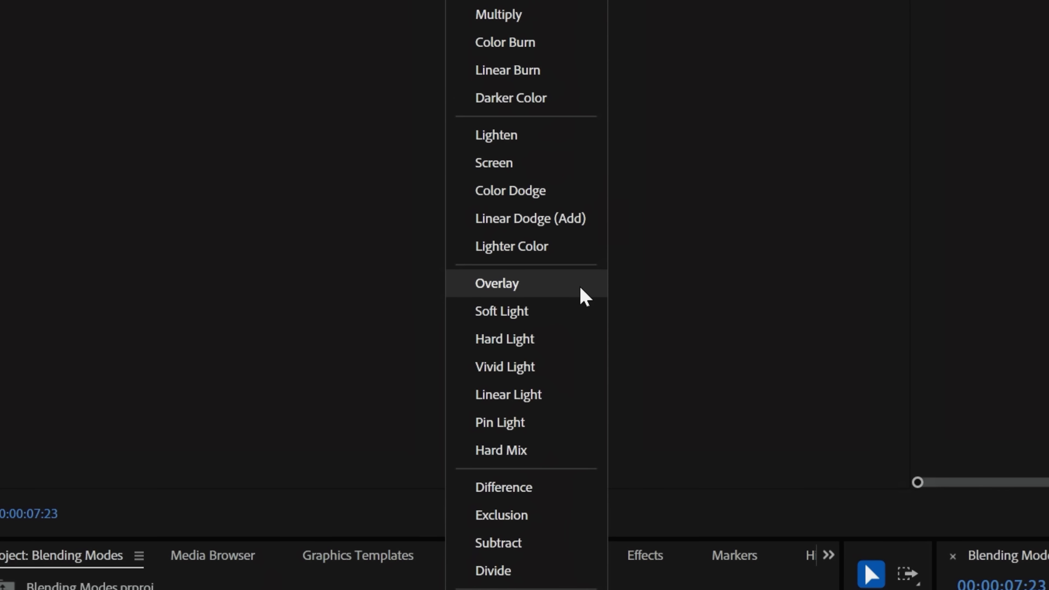
{"action": "left_click", "coordinate": [500, 310]}
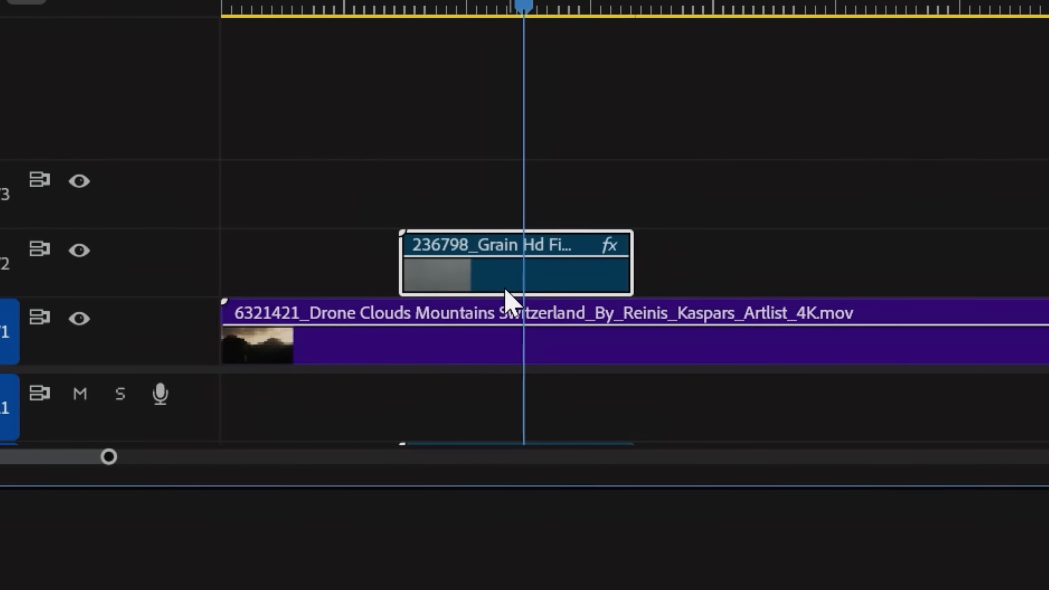
- Change the flare light-leak clip's Blend Mode from Screen to Overlay
{"action": "left_click", "coordinate": [519, 104]}
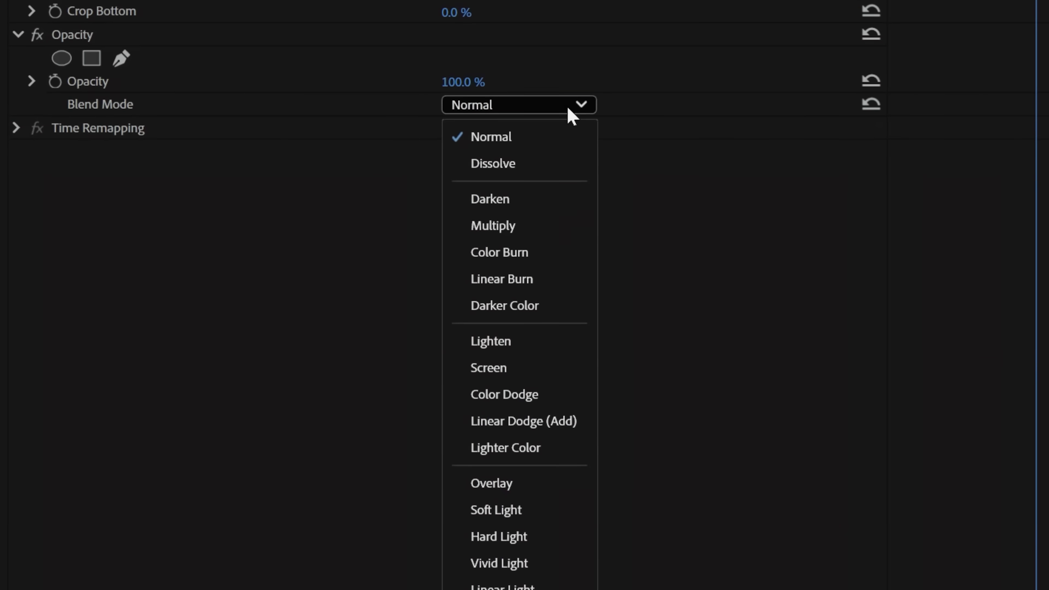
{"action": "left_click", "coordinate": [492, 482]}
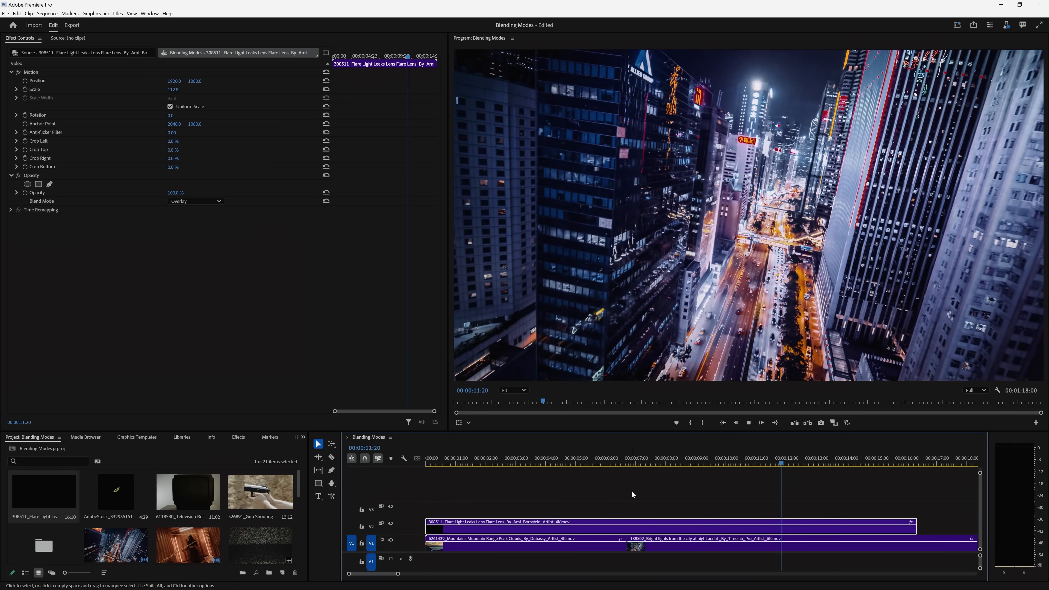
{"action": "left_click", "coordinate": [195, 201]}
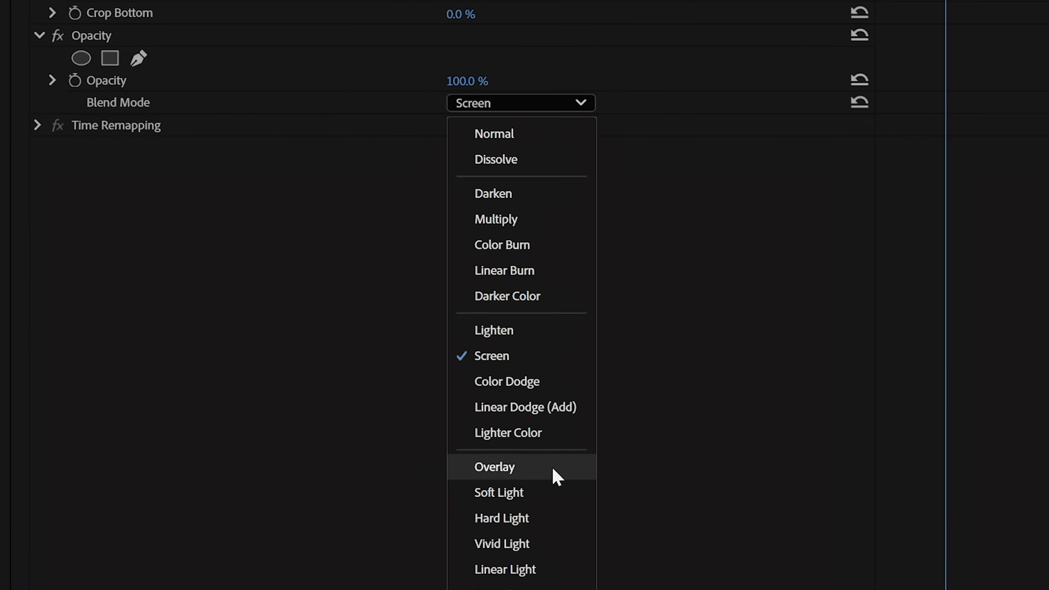
{"action": "left_click", "coordinate": [525, 406]}
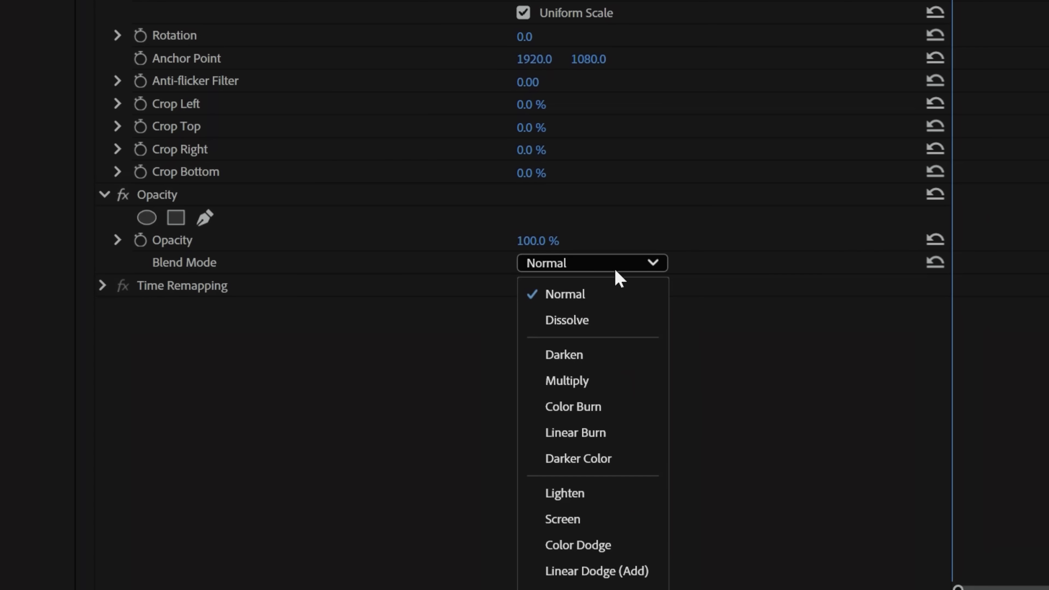
- Select the TOKYO graphic clip and expand its Shape properties in Effect Controls
{"action": "left_click", "coordinate": [566, 380]}
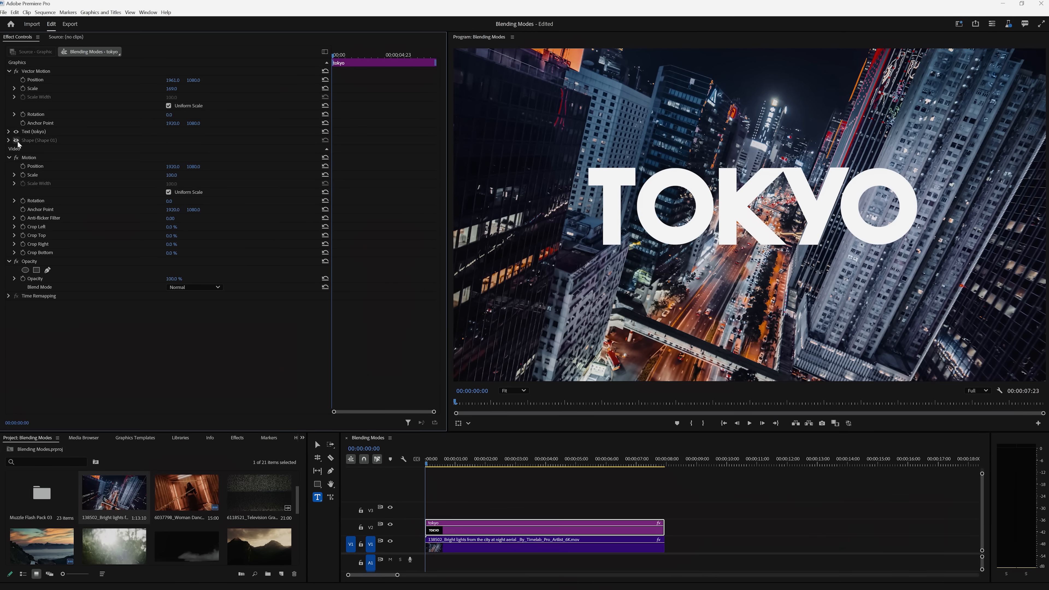
{"action": "left_click", "coordinate": [194, 287]}
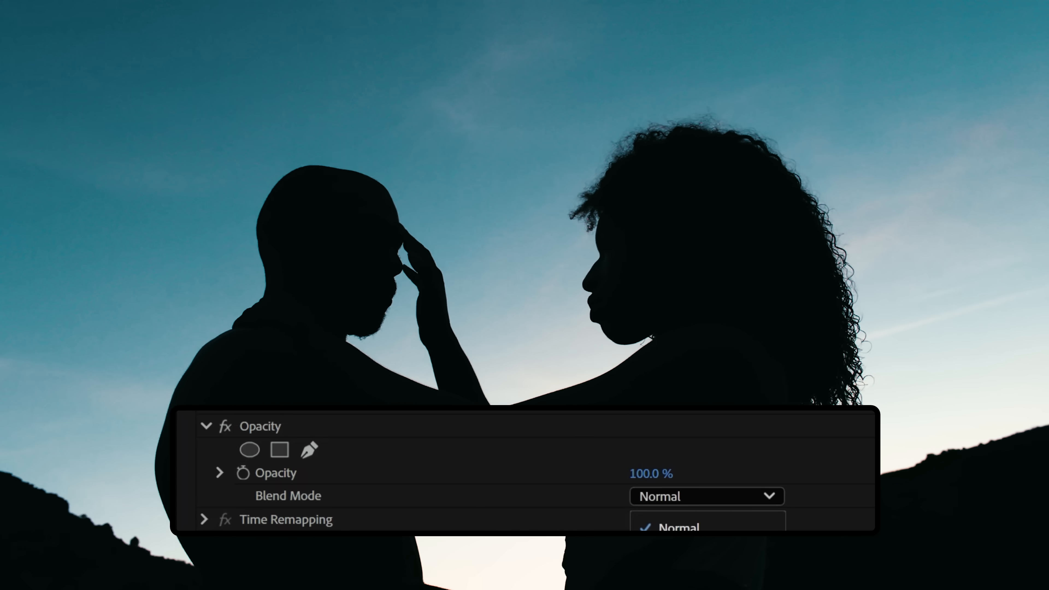
- Open the Blend Mode list for the double-exposure clip over the couple
{"action": "left_click", "coordinate": [679, 527]}
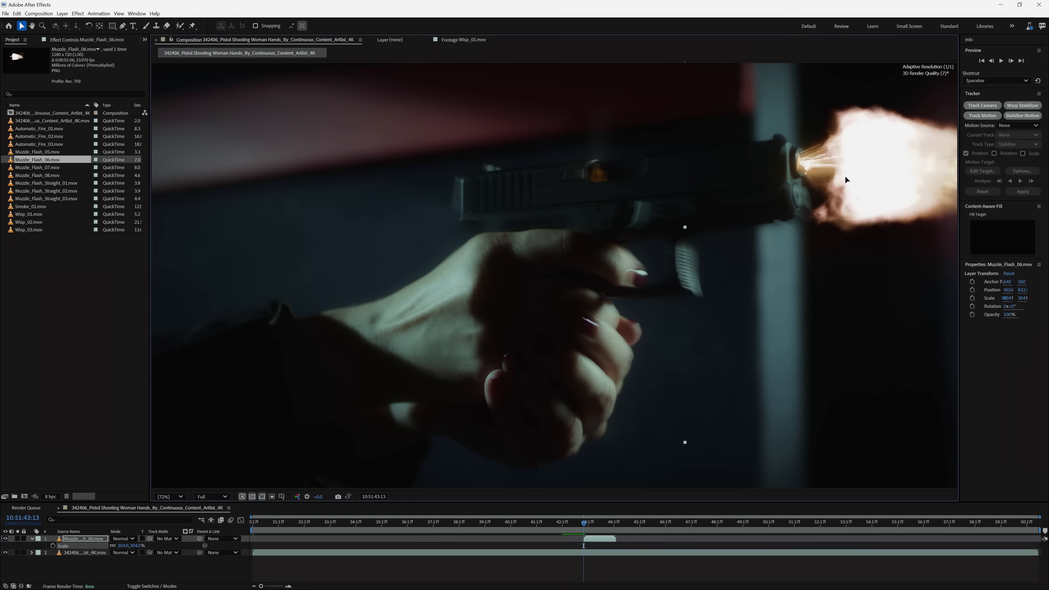
- Open the Muzzle_Flash_06.mov layer on its own from the composition
{"action": "double_click", "coordinate": [28, 213]}
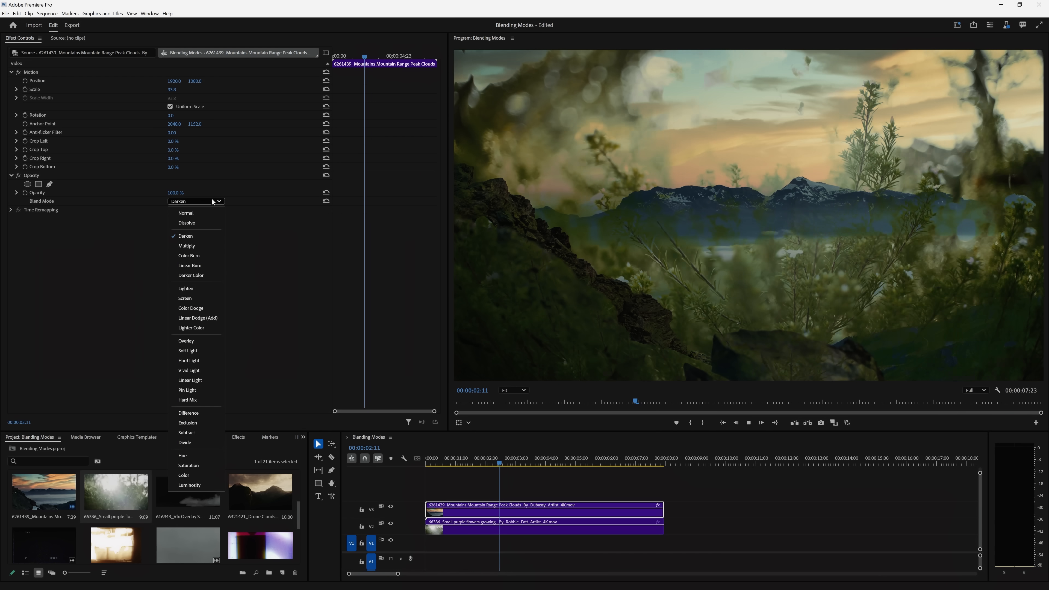
- Change the mountains clip's Blend Mode from Darken to Multiply
{"action": "left_click", "coordinate": [186, 245]}
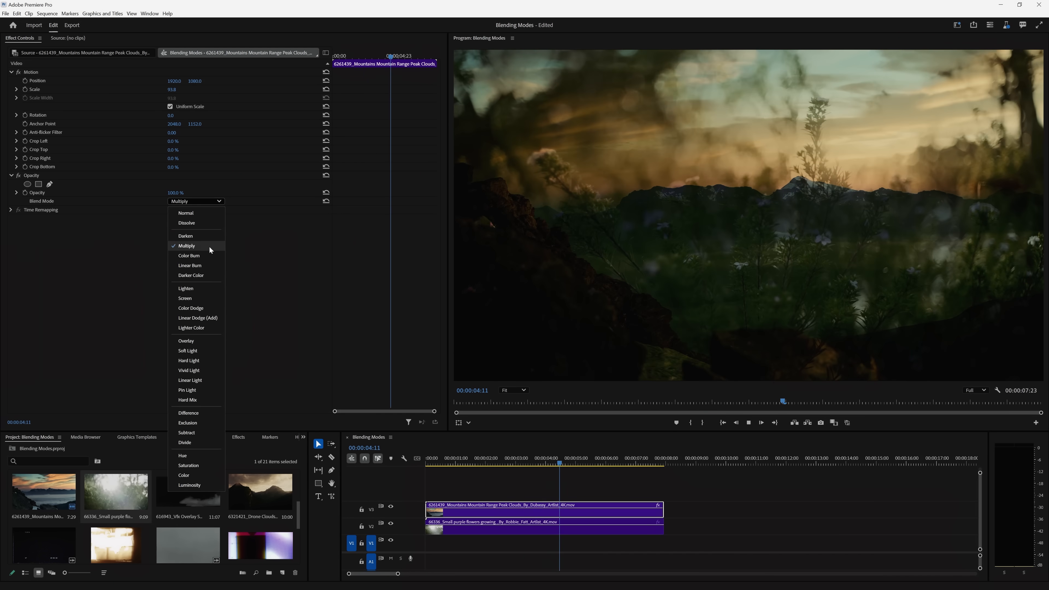